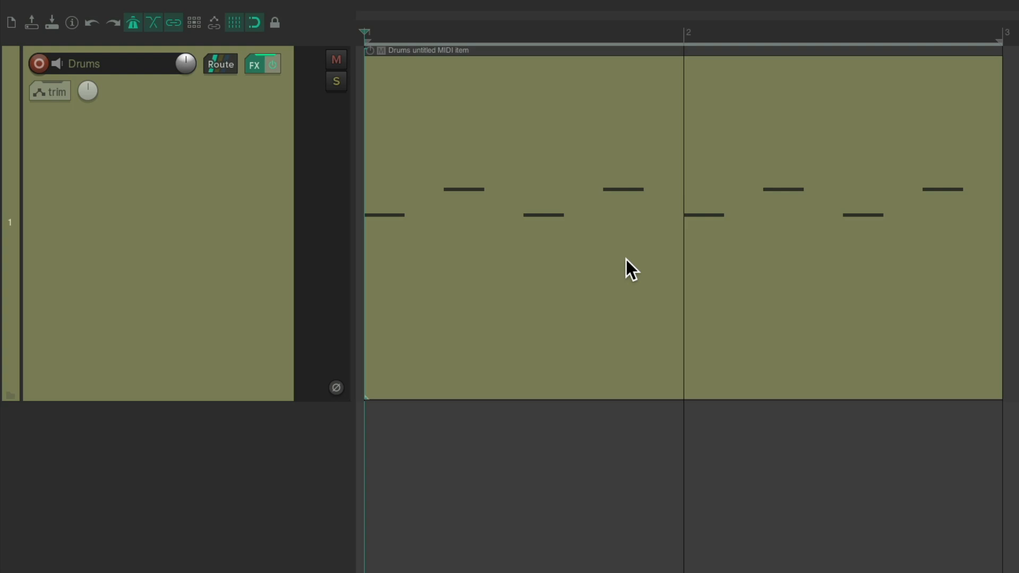
Step: Preview and close the drum sampler, then open the Drums MIDI item for editing
key("Space")
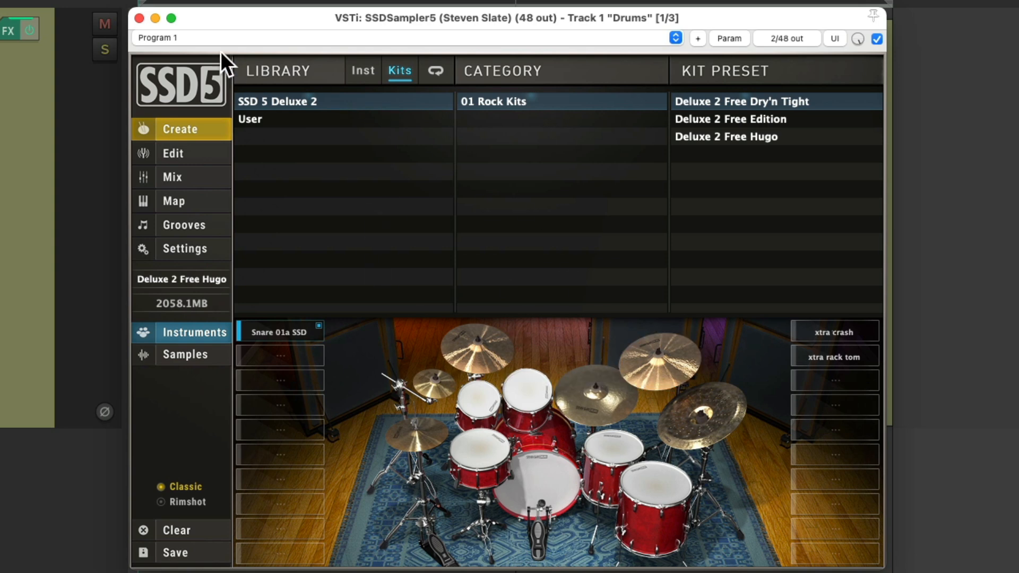
left_click(138, 17)
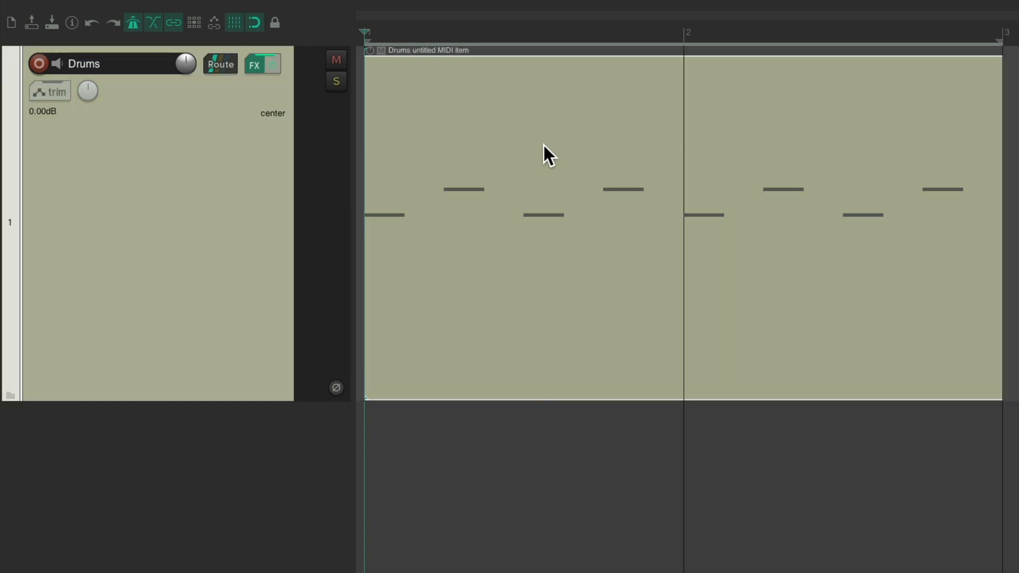
double_click(547, 153)
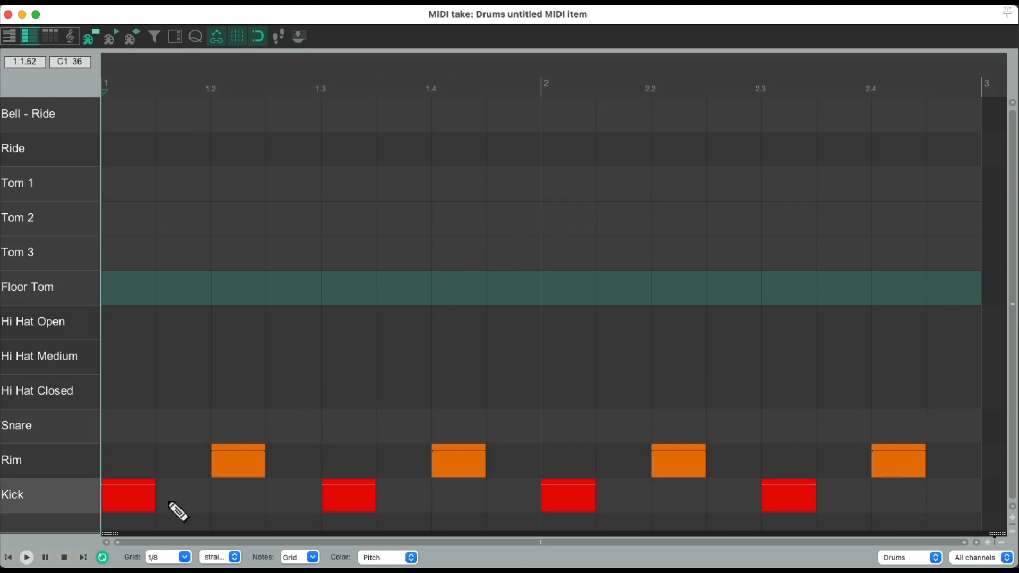
left_click(26, 557)
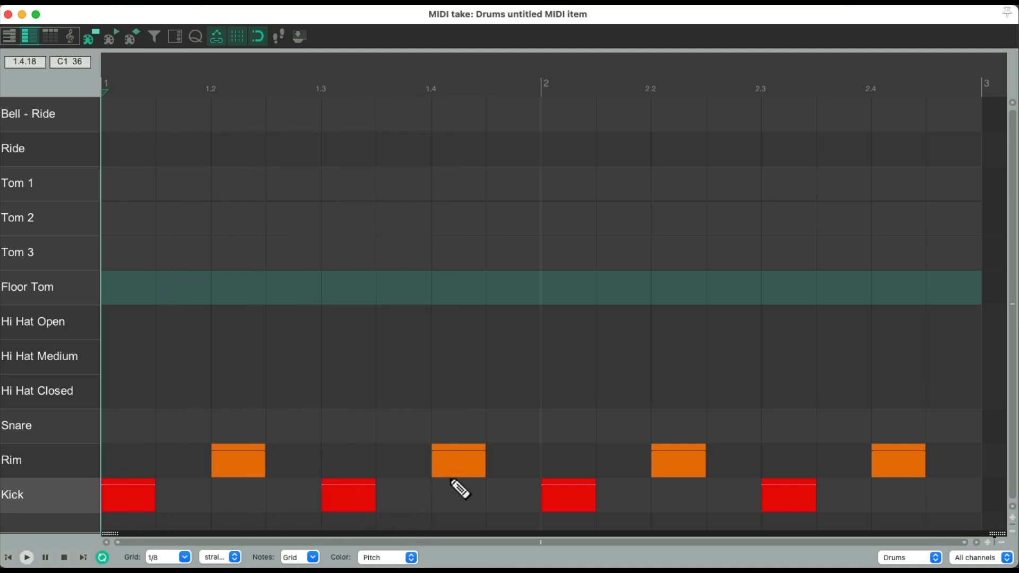
mouse_move(447, 343)
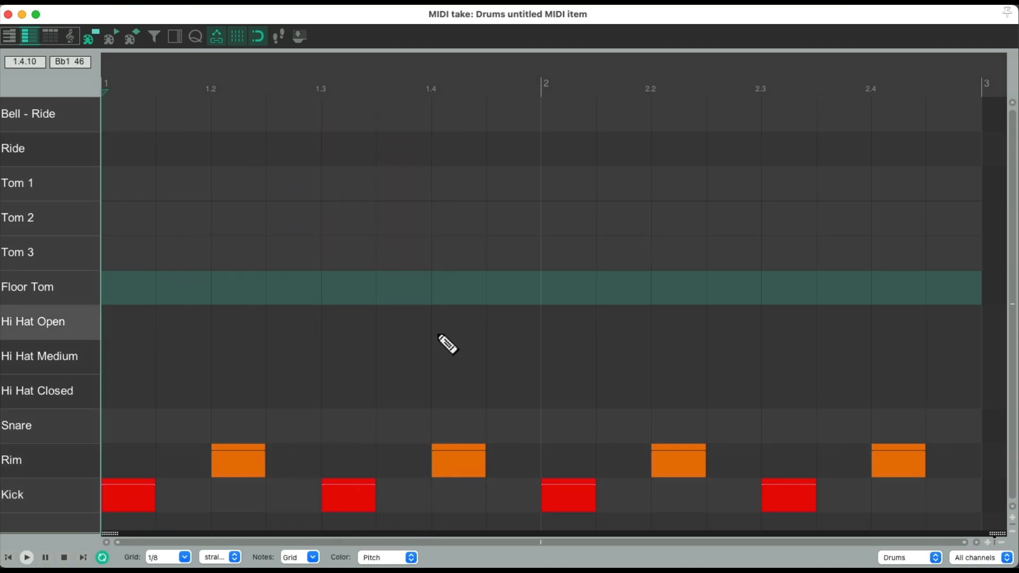
mouse_move(296, 367)
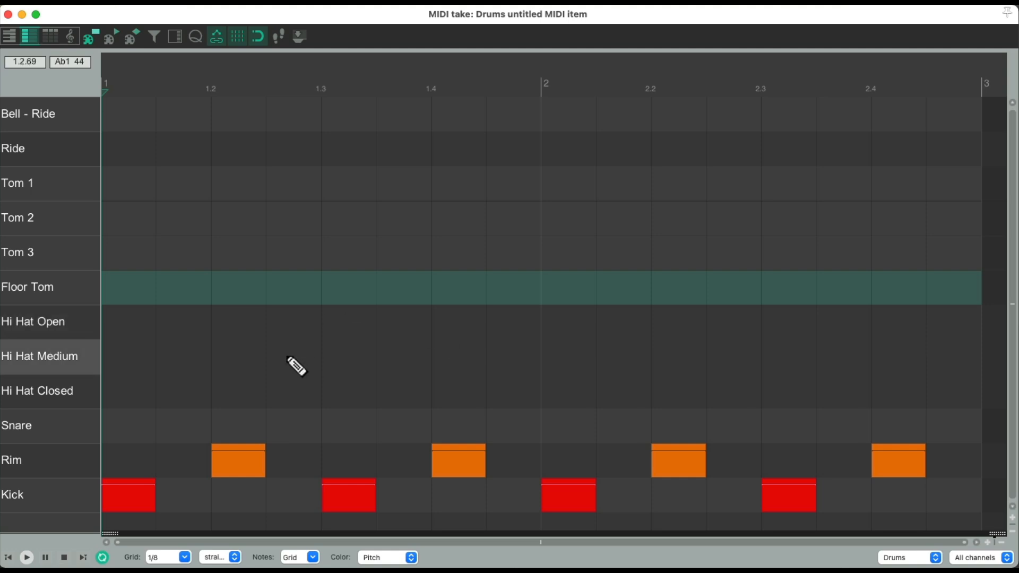
mouse_move(139, 400)
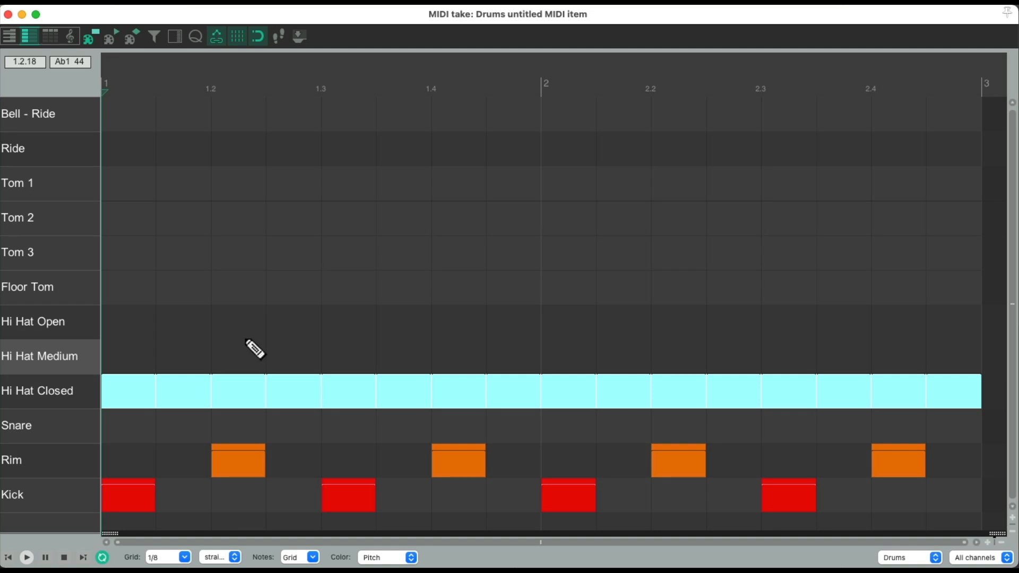
mouse_move(293, 368)
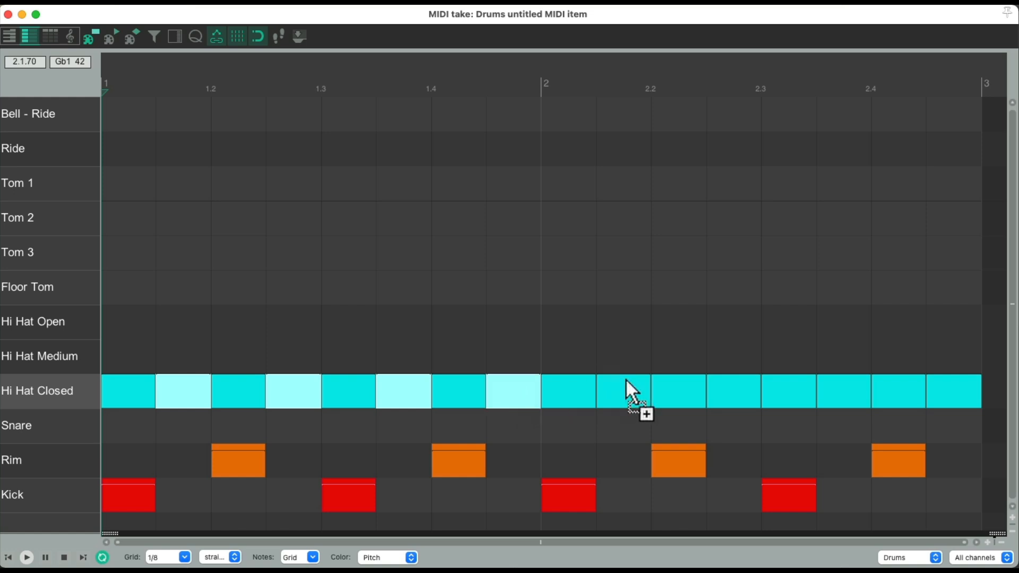
mouse_move(845, 390)
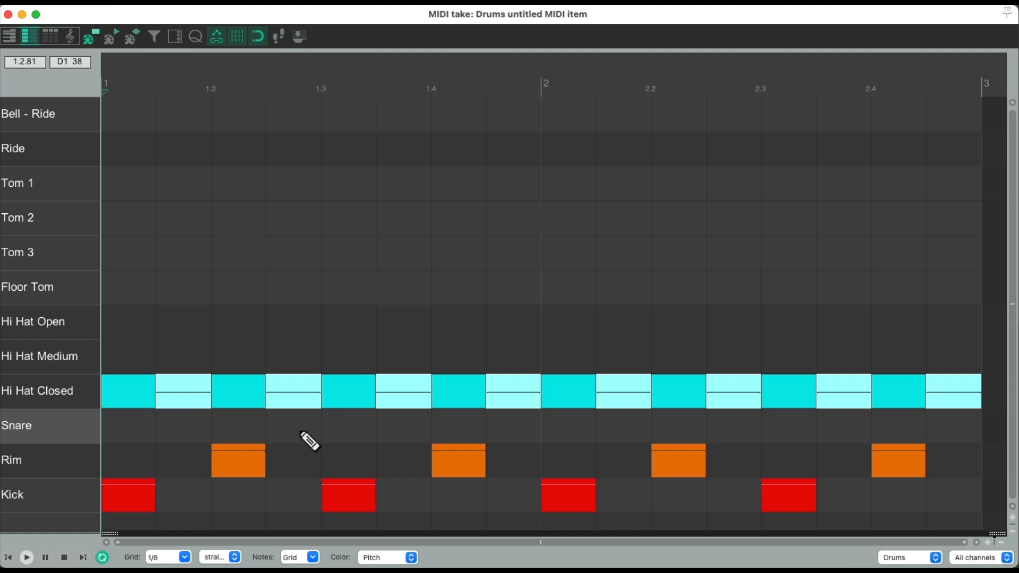
mouse_move(323, 330)
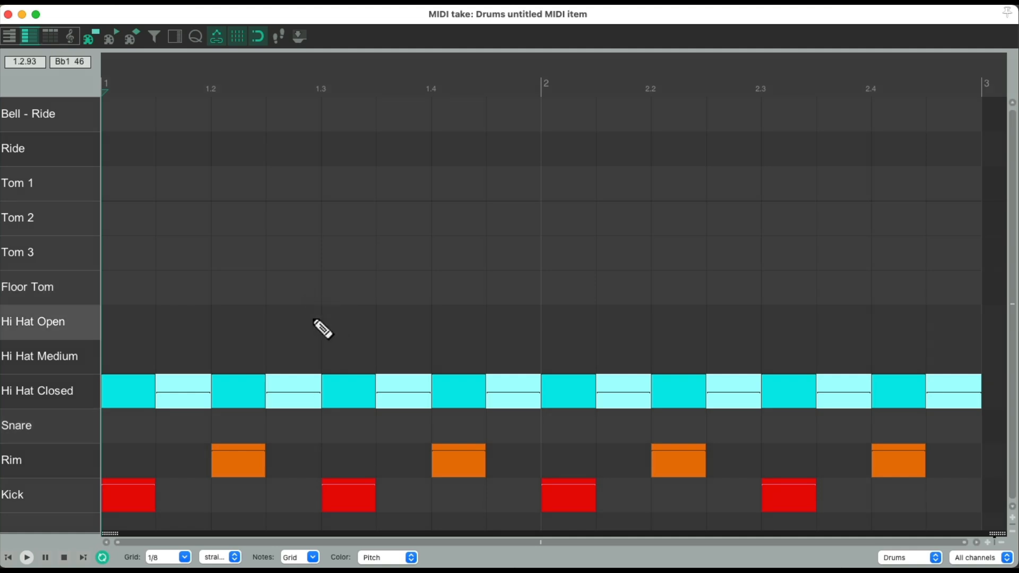
mouse_move(58, 406)
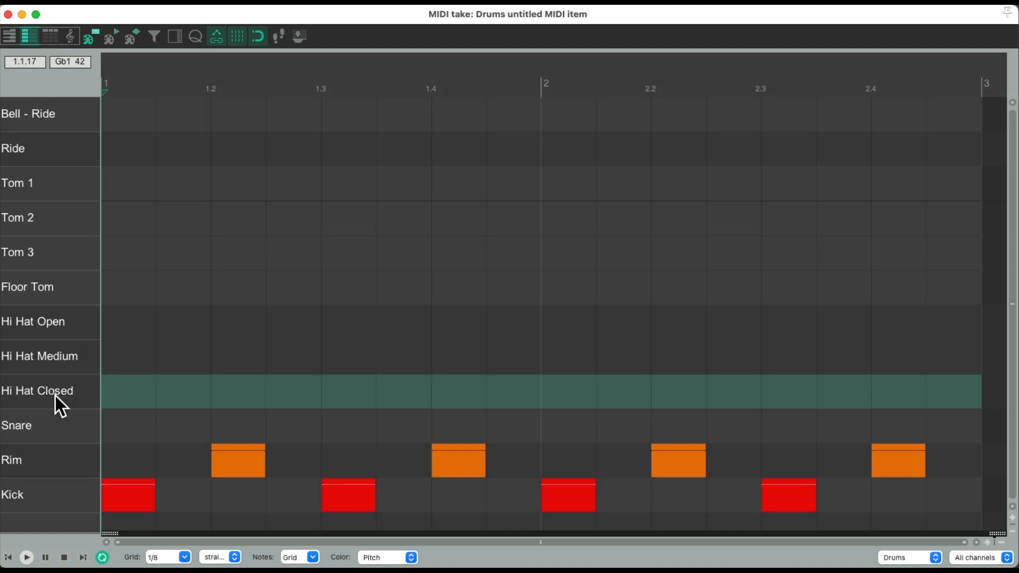
Step: Switch the MIDI editor grid to 1/4, then back to 1/8
left_click(184, 557)
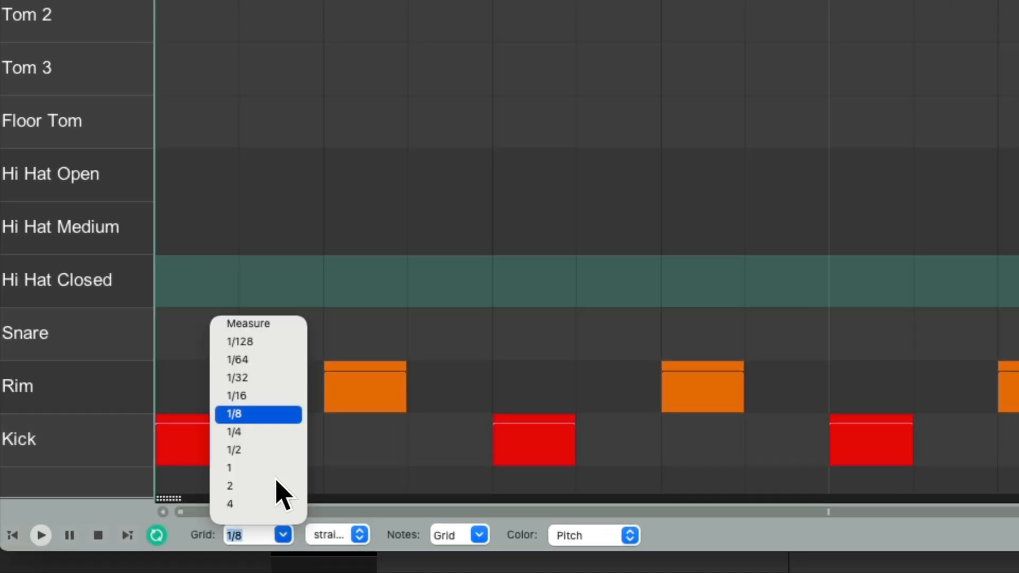
left_click(233, 432)
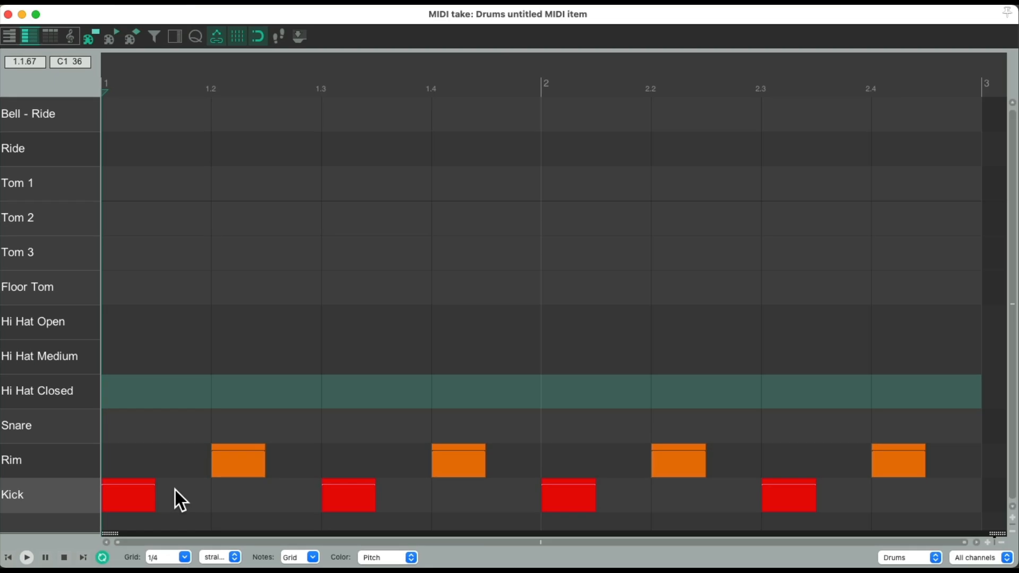
mouse_move(171, 383)
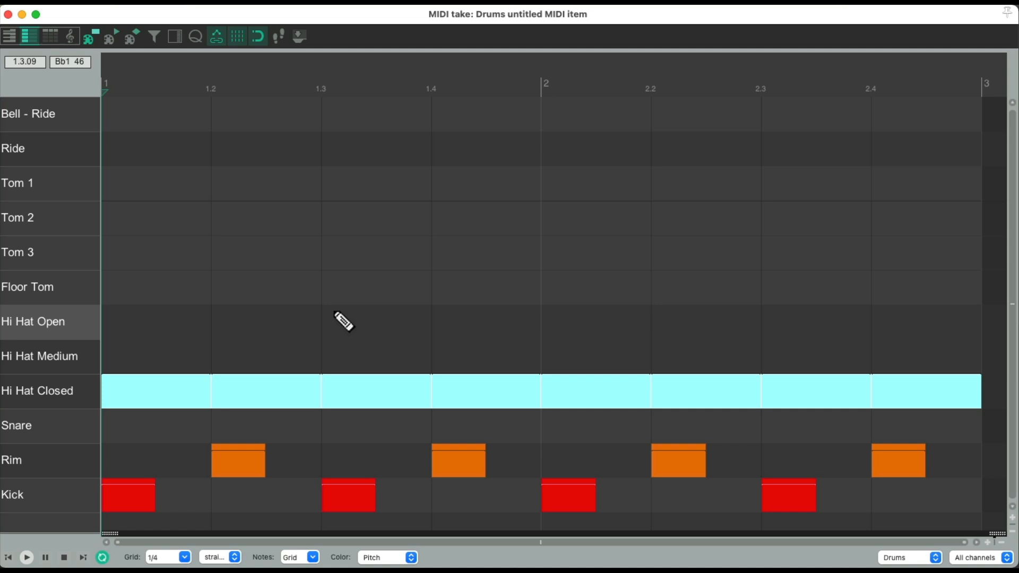
left_click(188, 557)
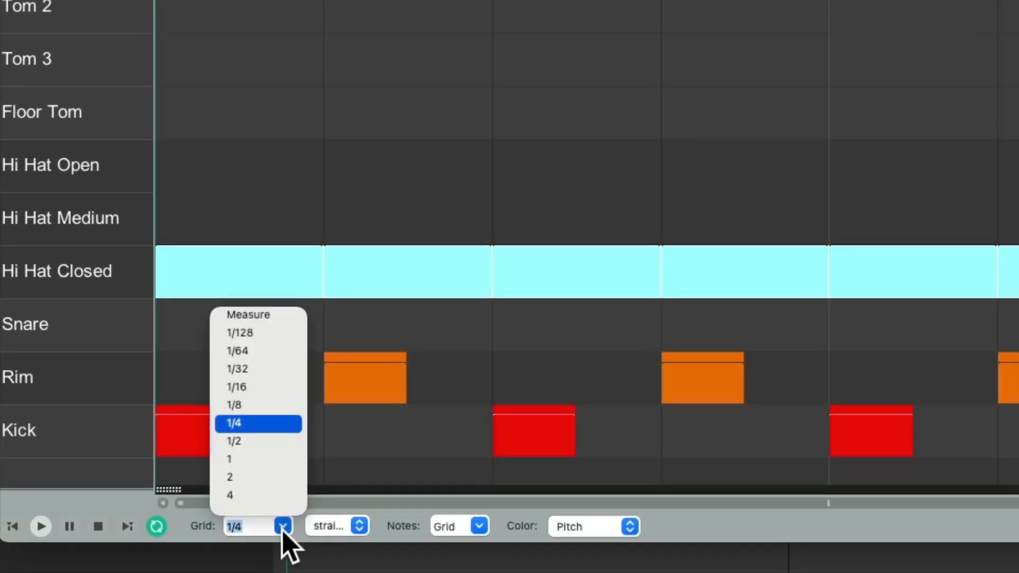
left_click(234, 405)
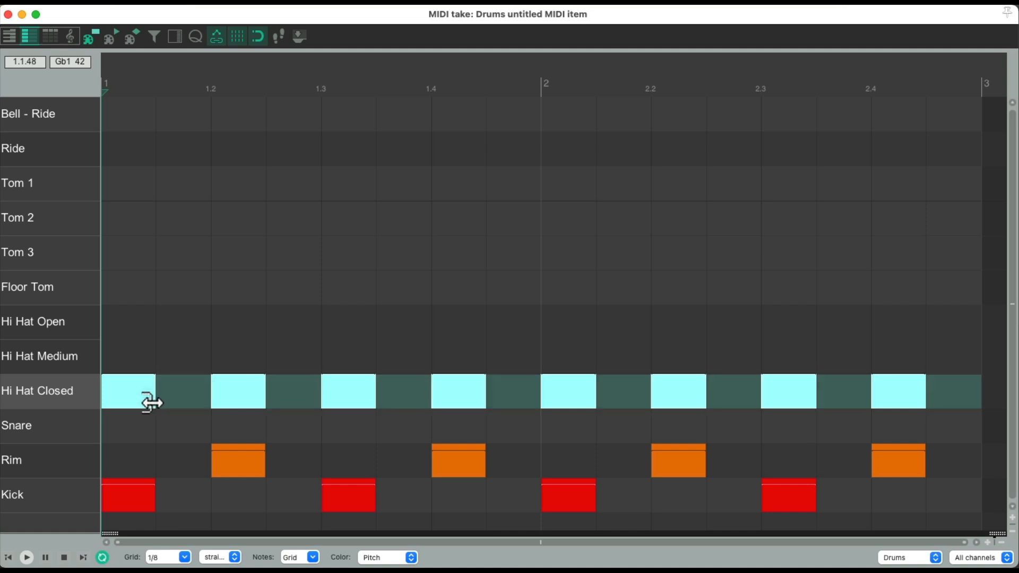
mouse_move(189, 414)
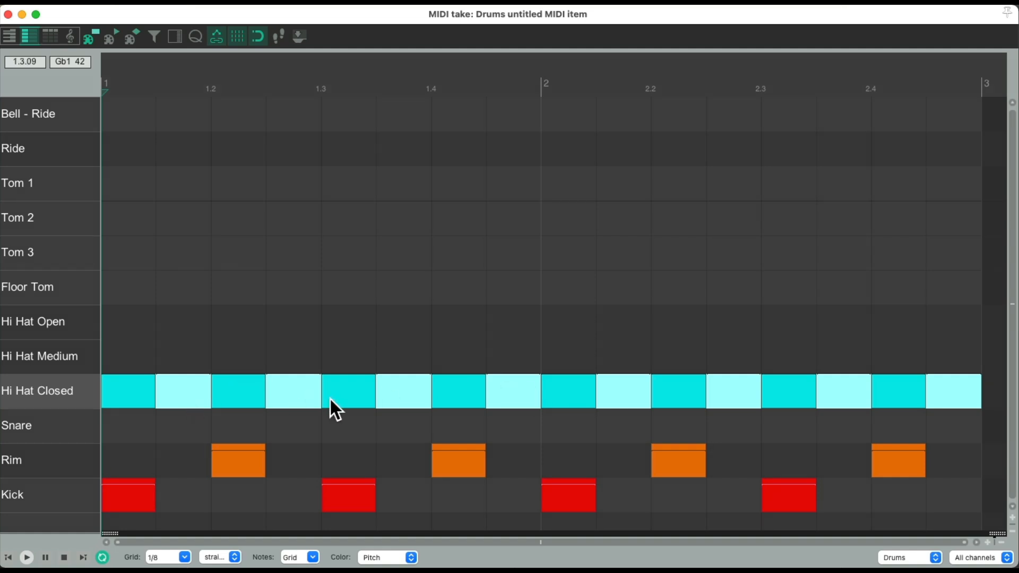
mouse_move(565, 406)
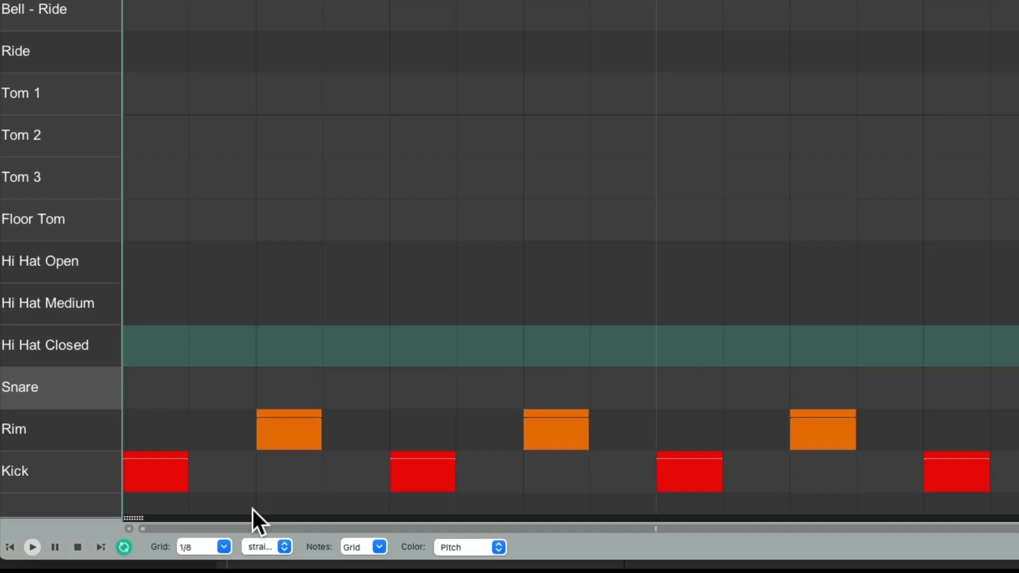
Step: Set the grid to 1/16 and lower the second hi-hat note's velocity
left_click(195, 546)
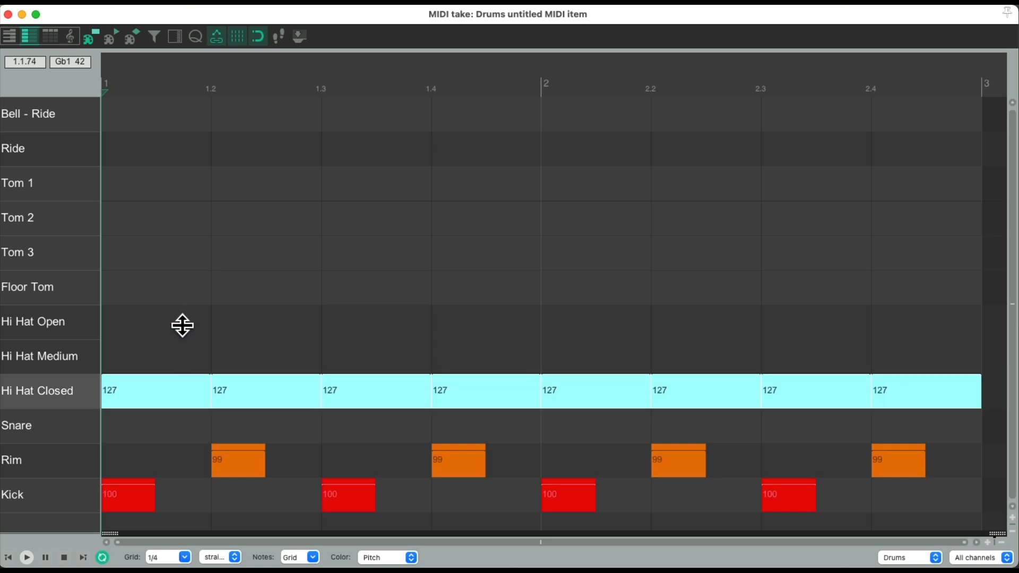
left_click(185, 556)
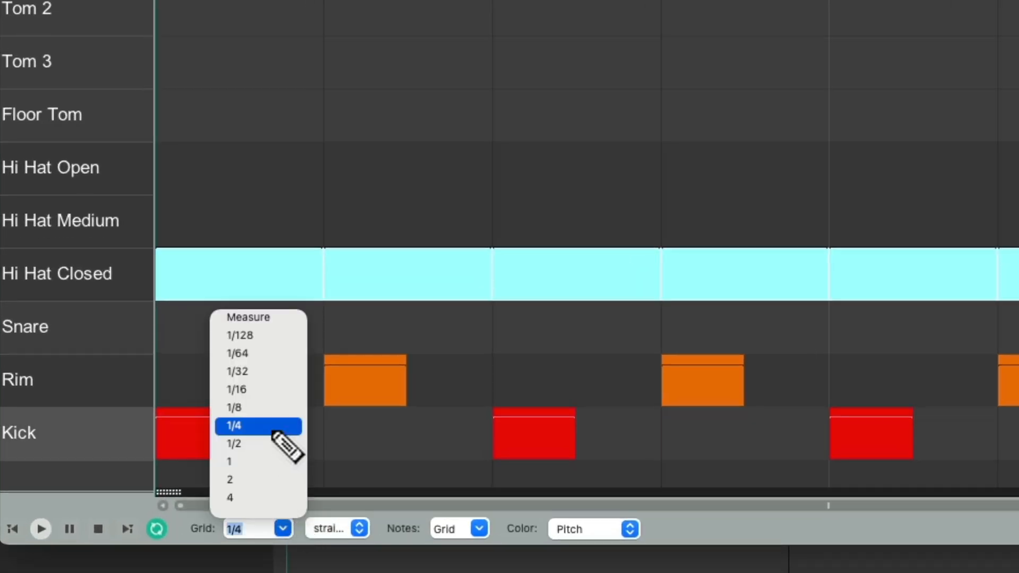
left_click(237, 389)
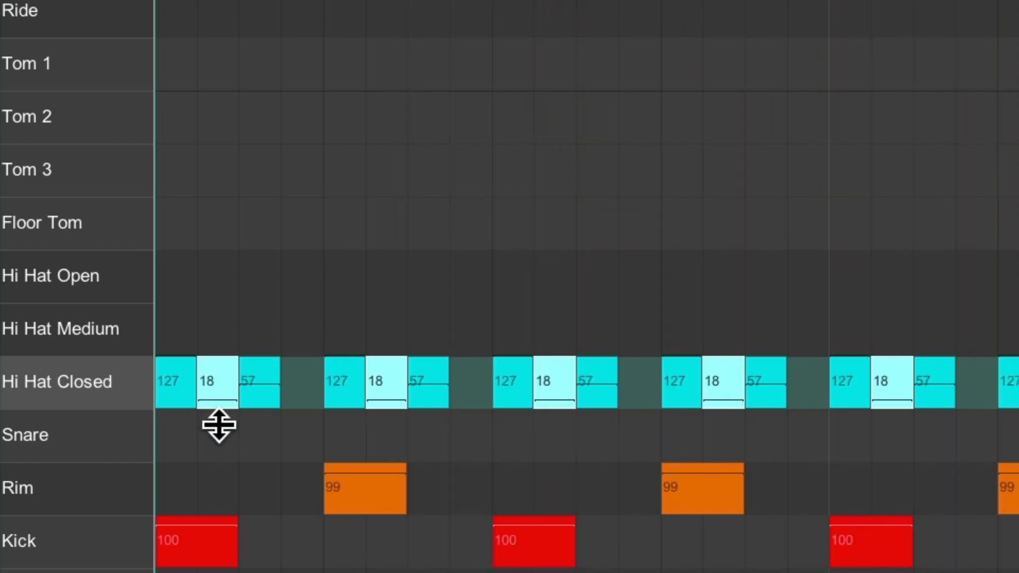
left_click_drag(220, 403, 220, 390)
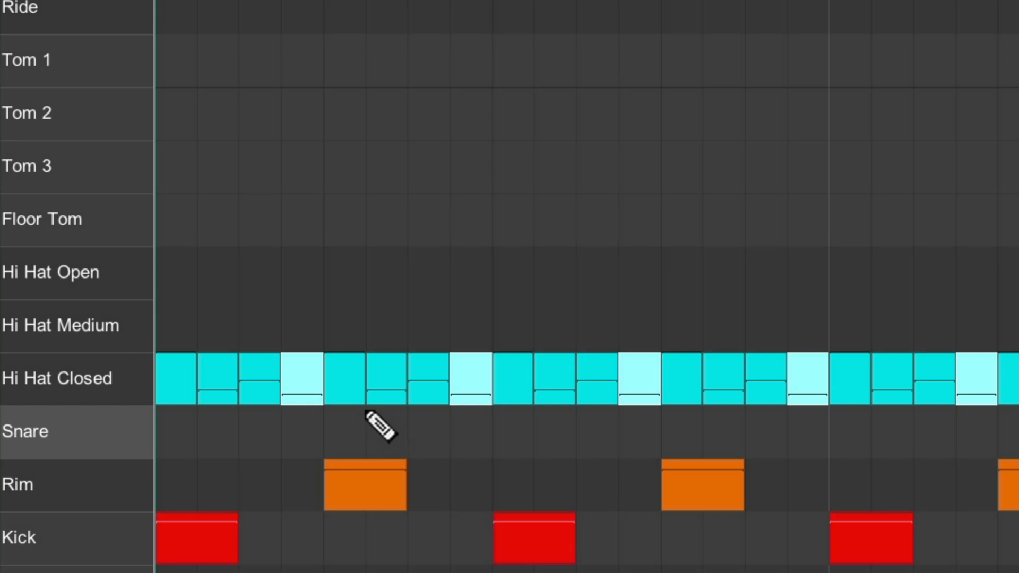
mouse_move(315, 419)
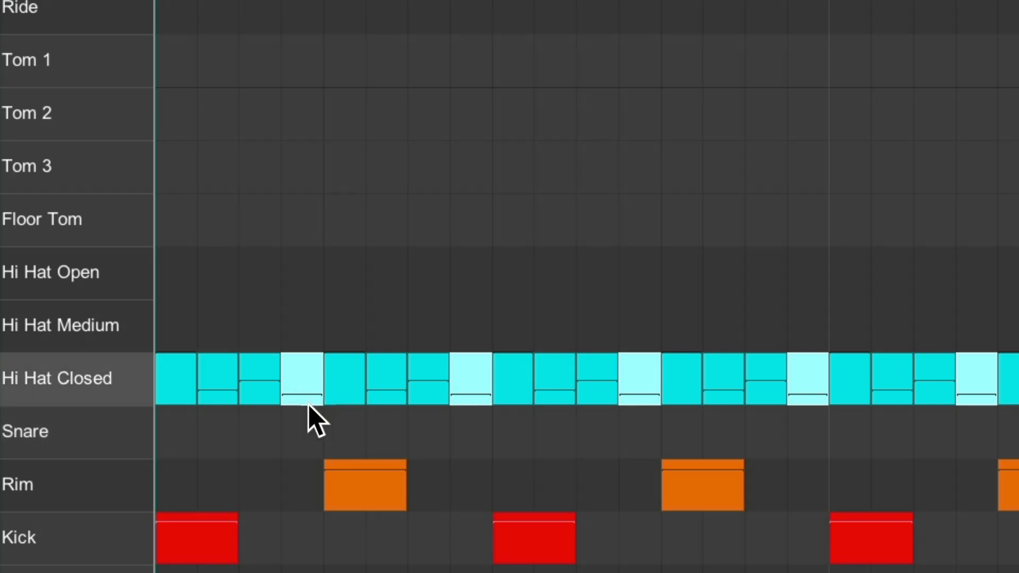
mouse_move(241, 406)
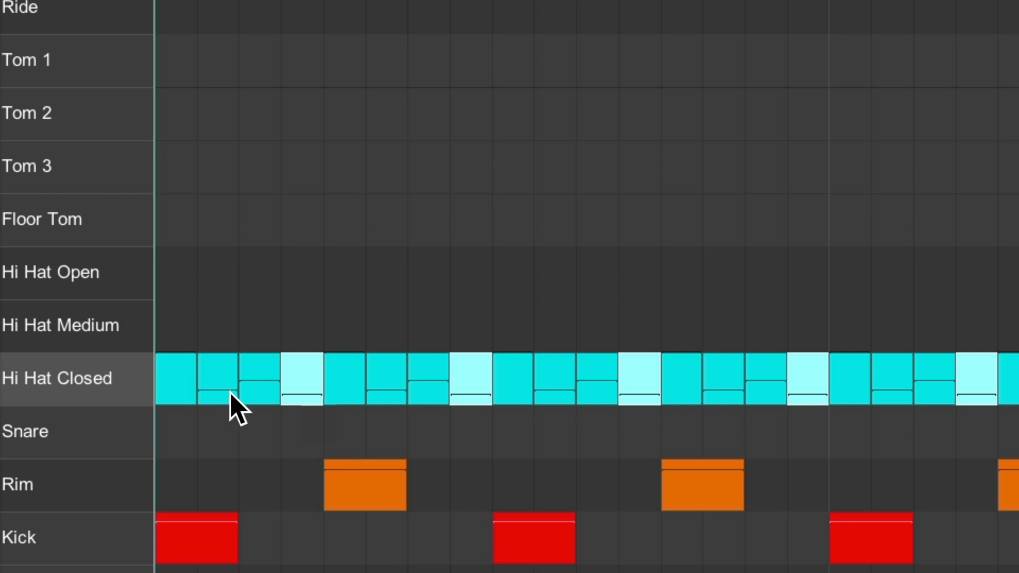
mouse_move(312, 416)
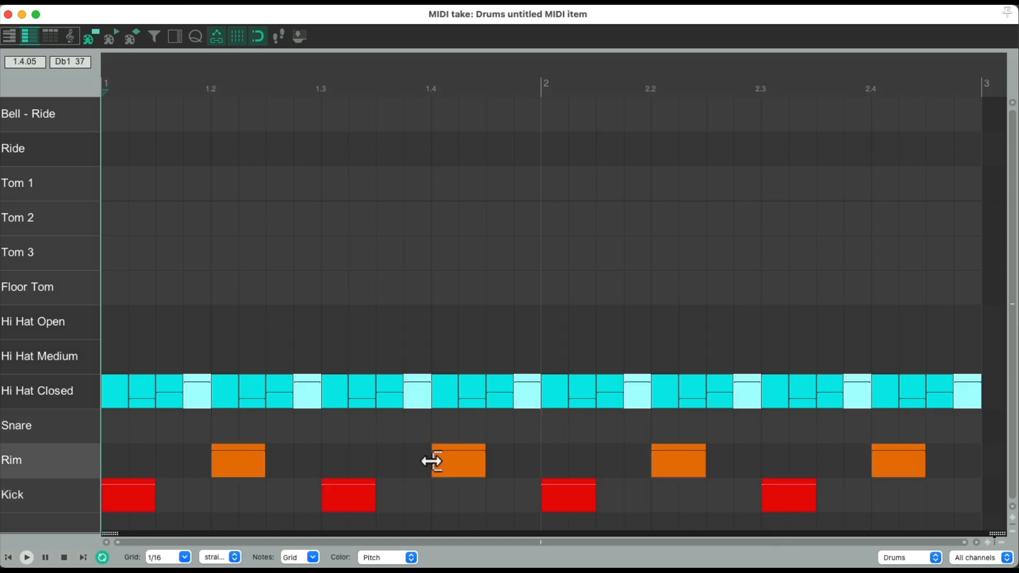
mouse_move(354, 433)
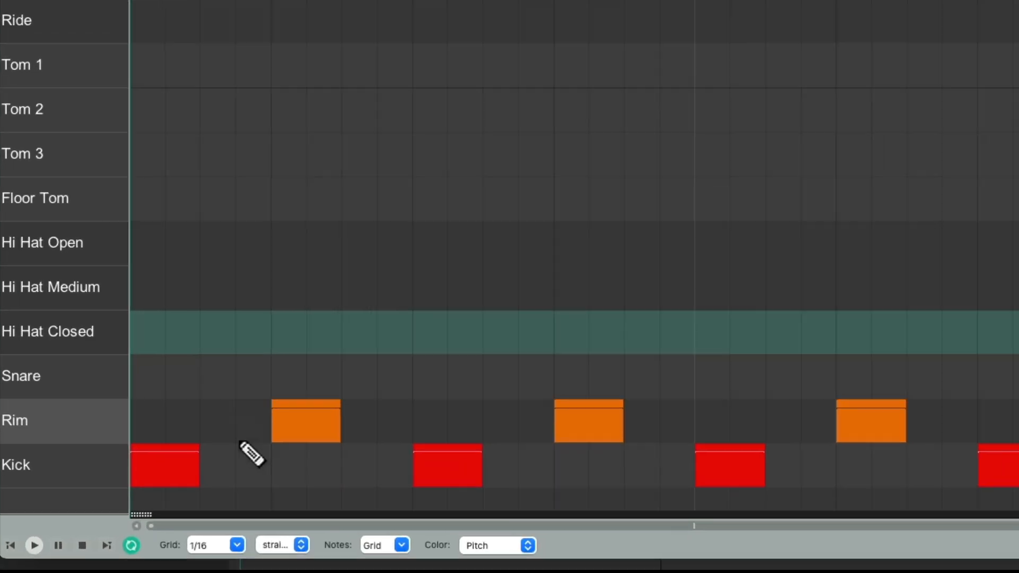
Step: Set the MIDI editor grid to quarter notes for the Floor Tom hits
left_click(214, 545)
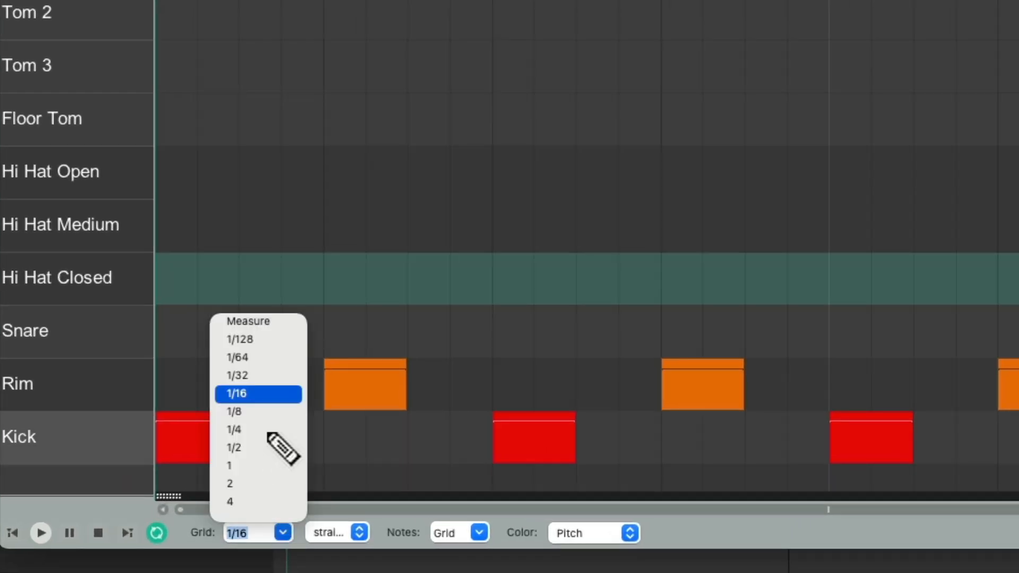
left_click(233, 429)
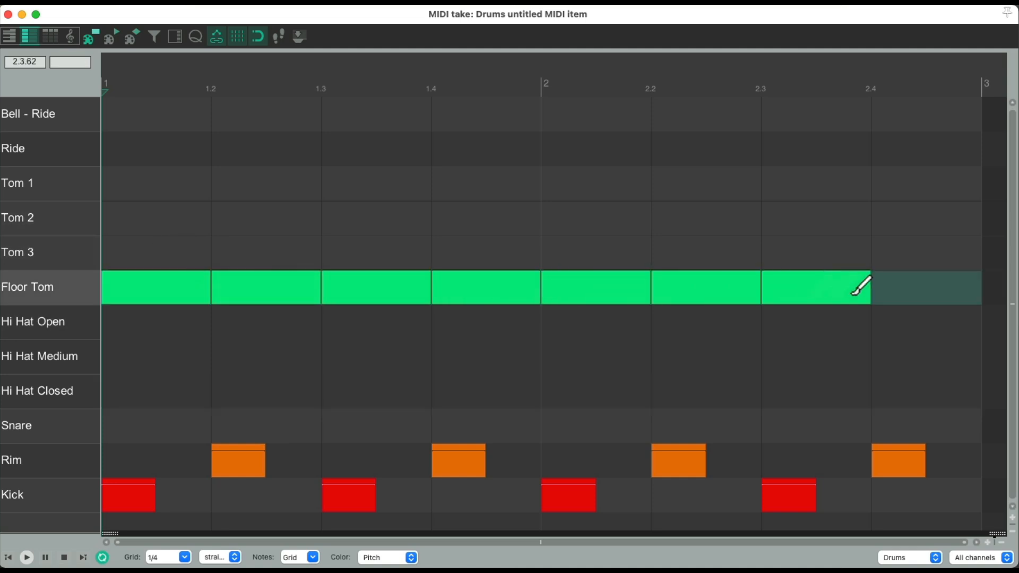
left_click(186, 557)
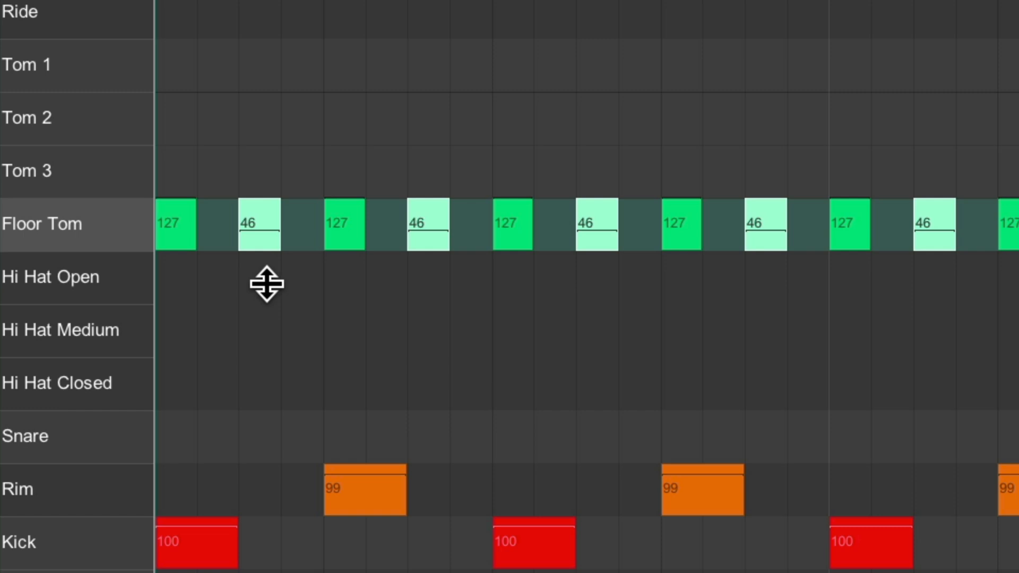
mouse_move(450, 325)
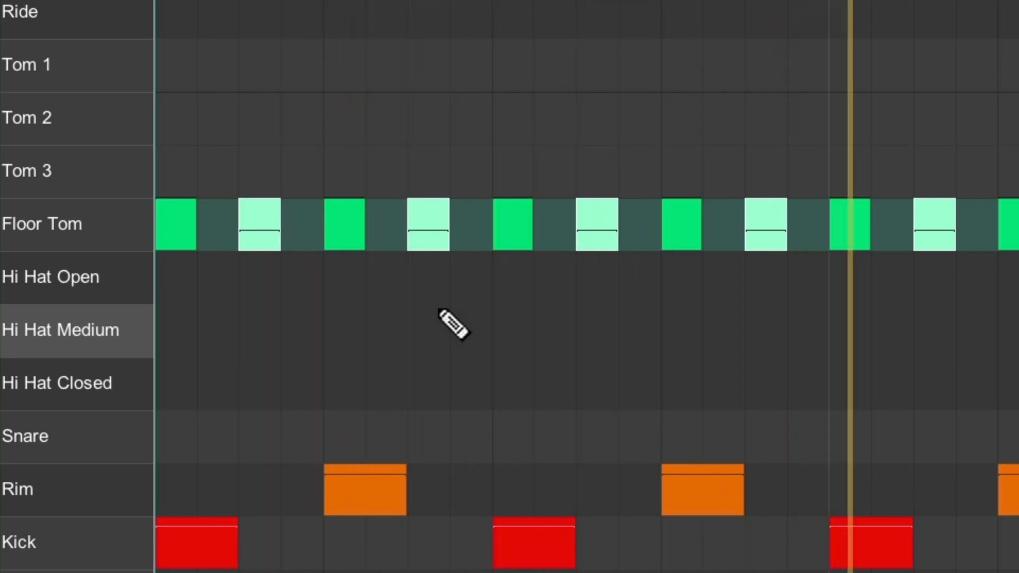
mouse_move(406, 238)
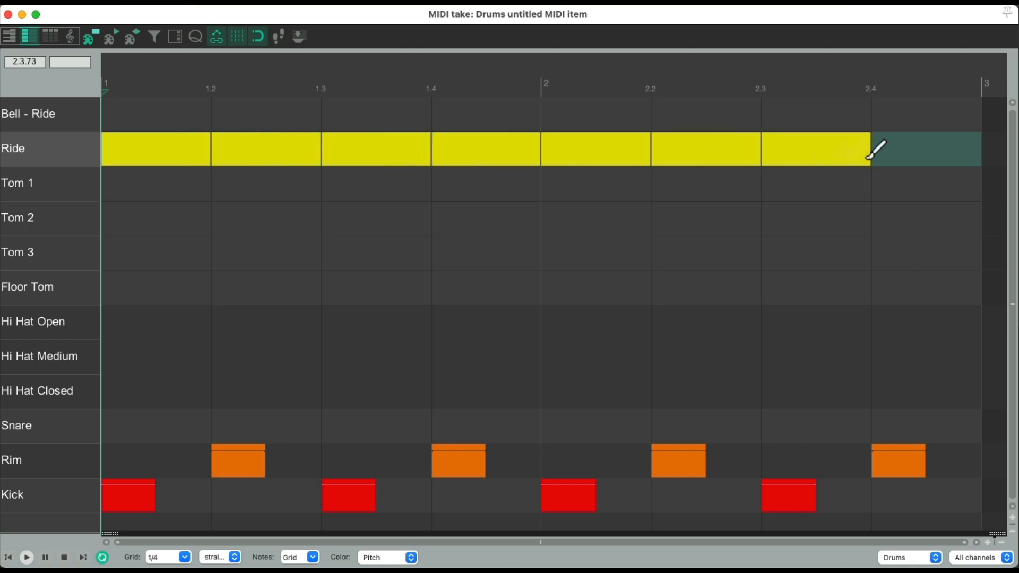
Step: Set the grid to 1/16 and adjust the second and fourth ride hit velocities
left_click(192, 557)
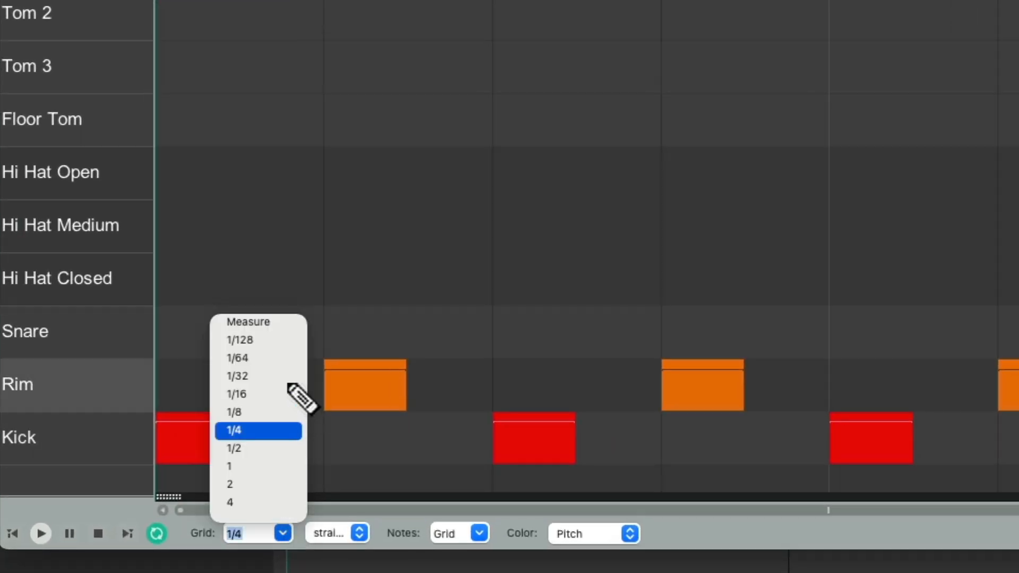
left_click(236, 394)
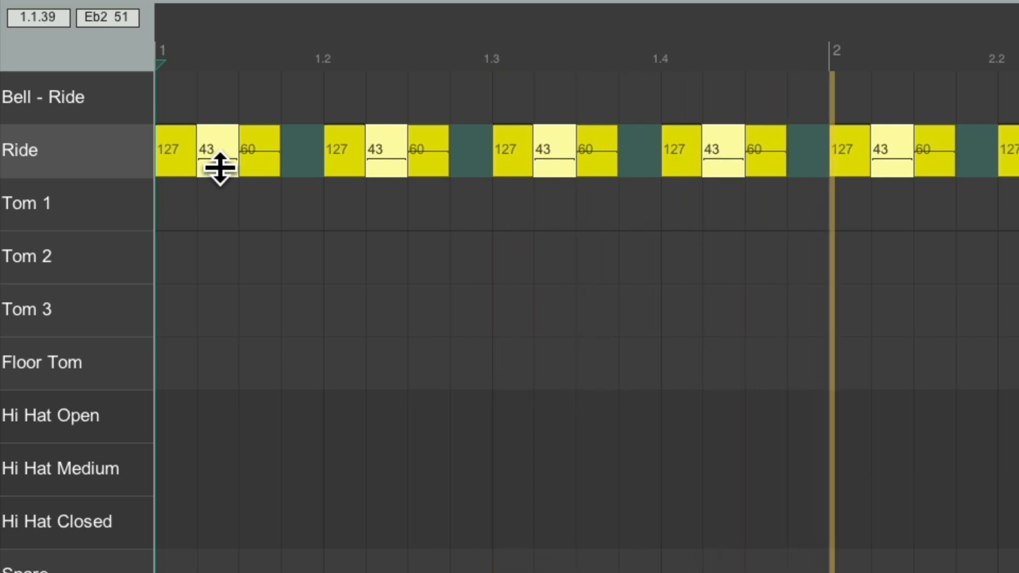
left_click_drag(218, 150, 217, 130)
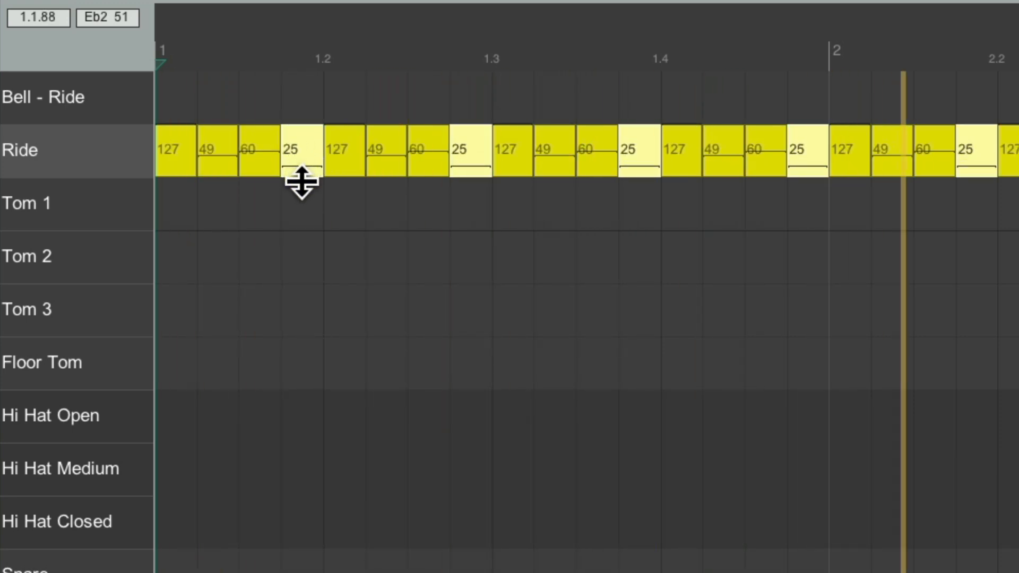
left_click_drag(302, 182, 302, 114)
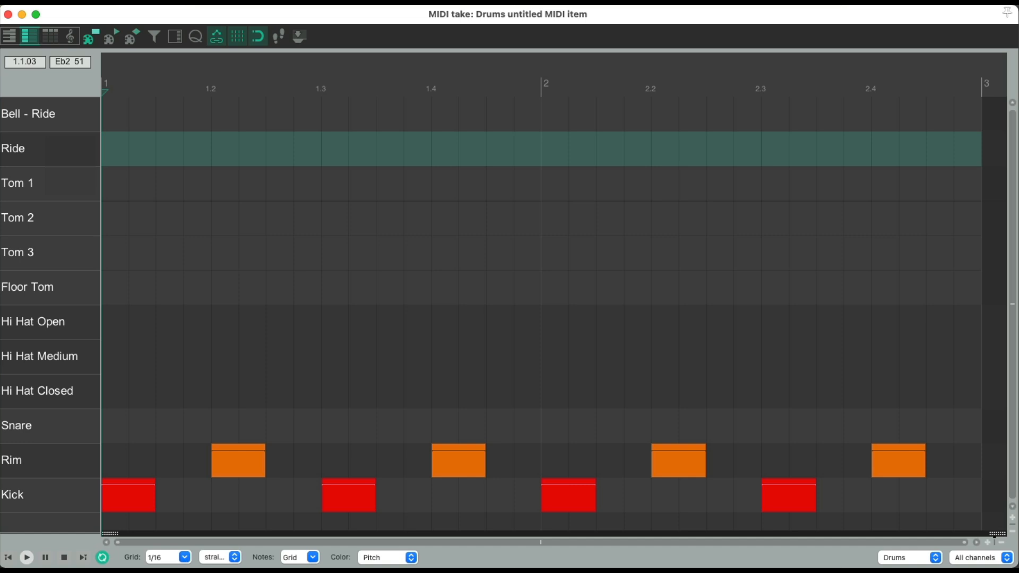
Step: Set the grid to 1/4 for the hi-hats, then to 1/8 triplet
left_click(186, 557)
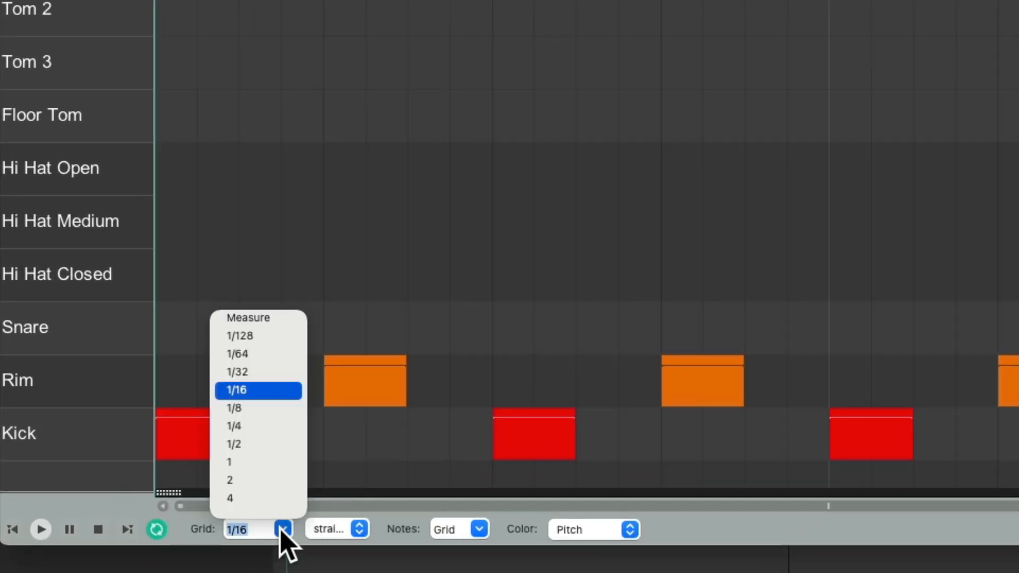
left_click(234, 425)
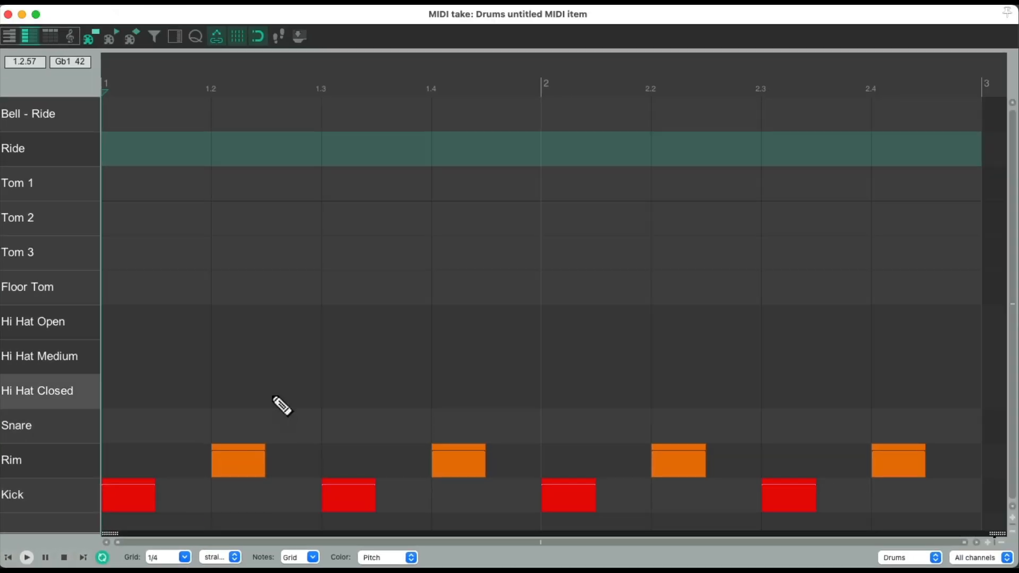
mouse_move(146, 387)
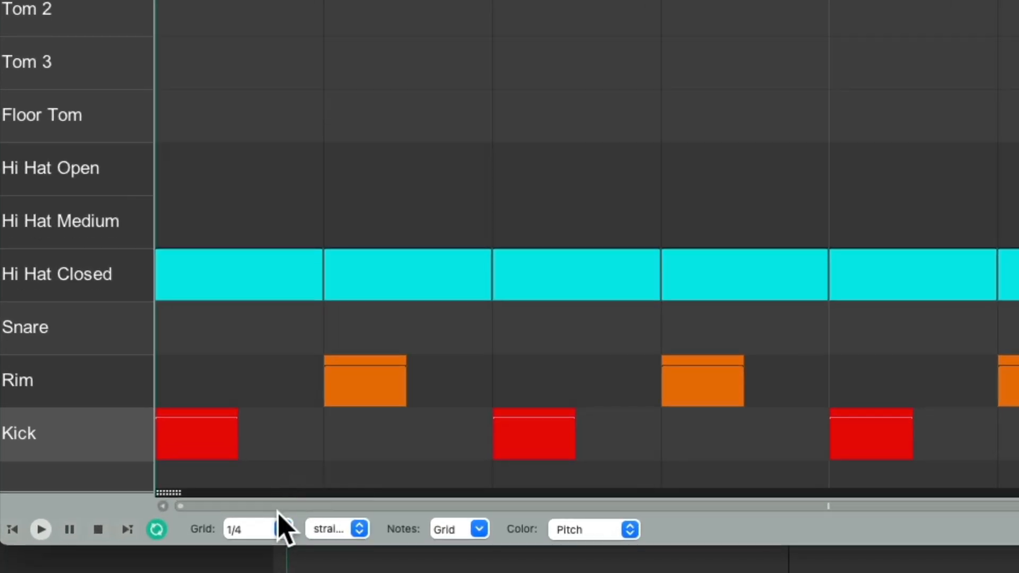
left_click(282, 528)
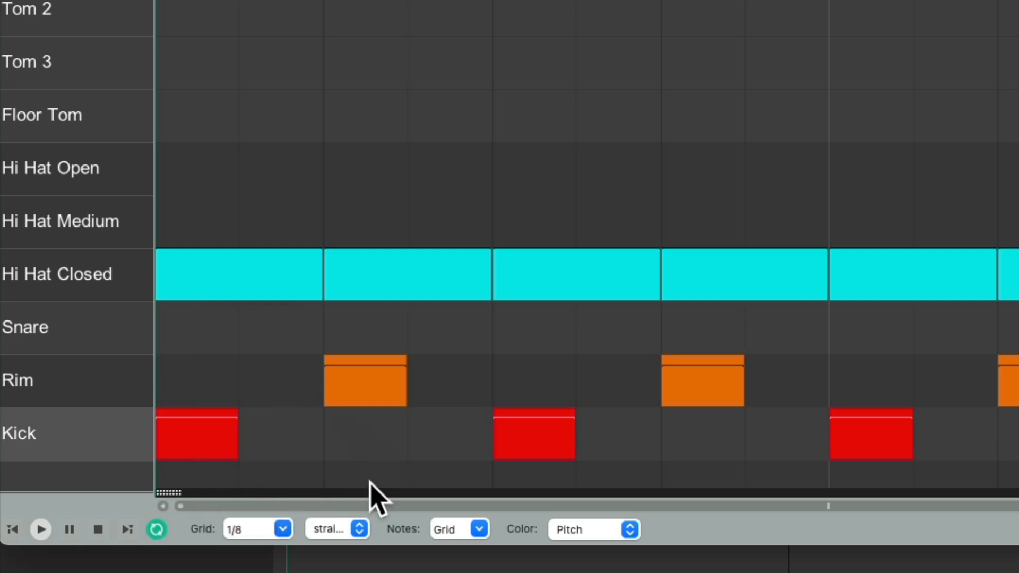
left_click(336, 529)
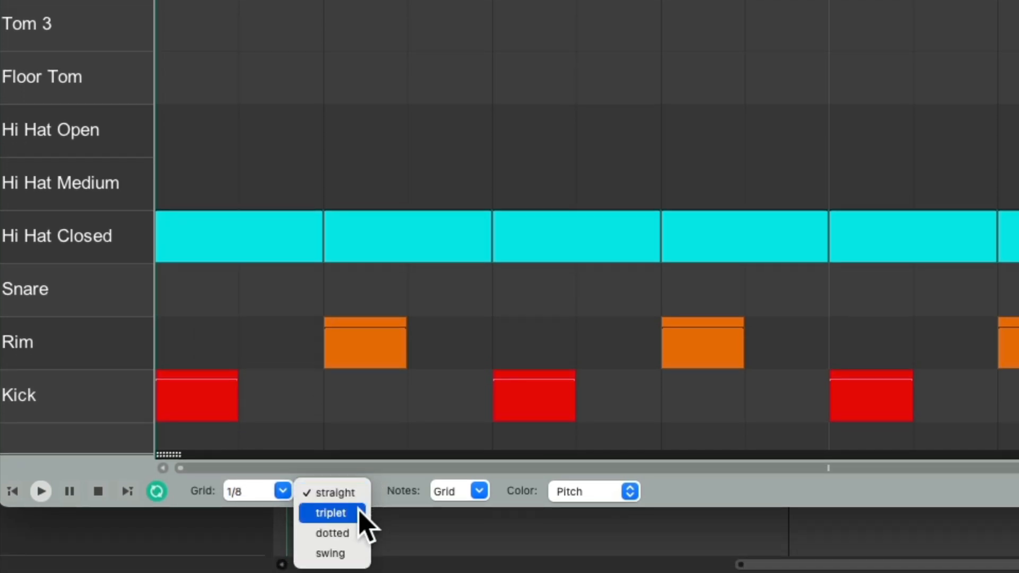
left_click(330, 513)
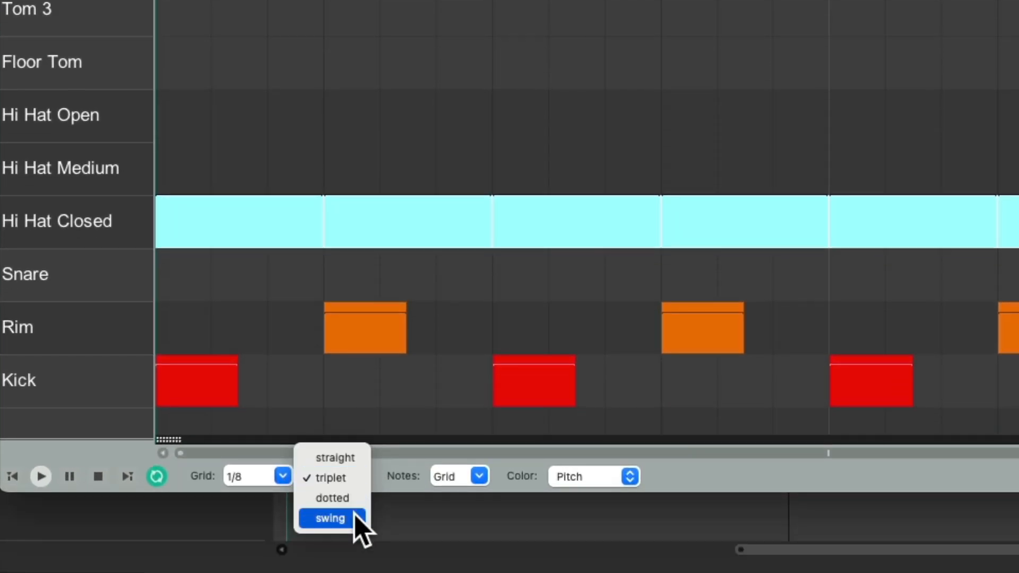
Step: Choose swing in the grid type dropdown instead of triplet
left_click(329, 518)
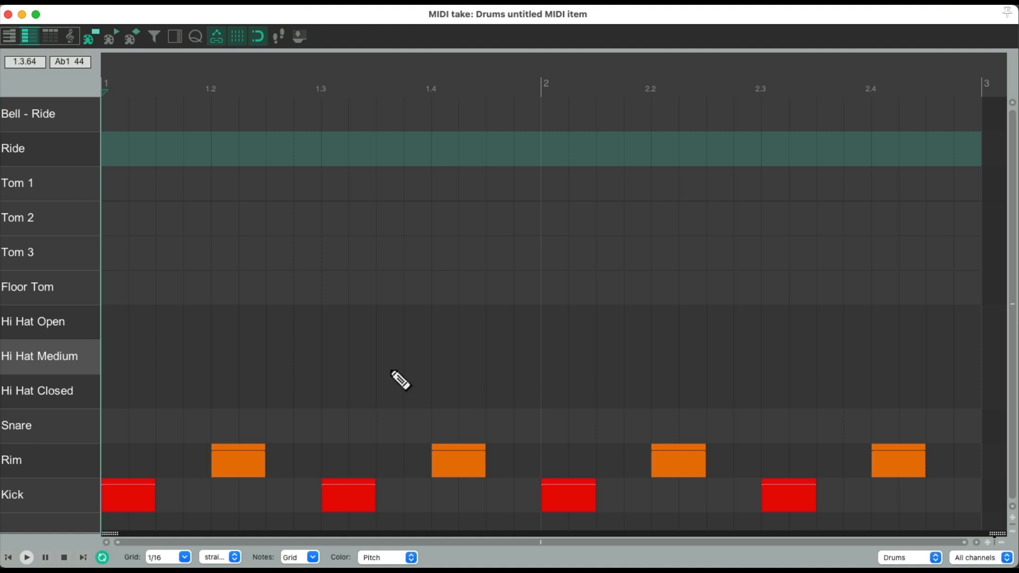
mouse_move(477, 319)
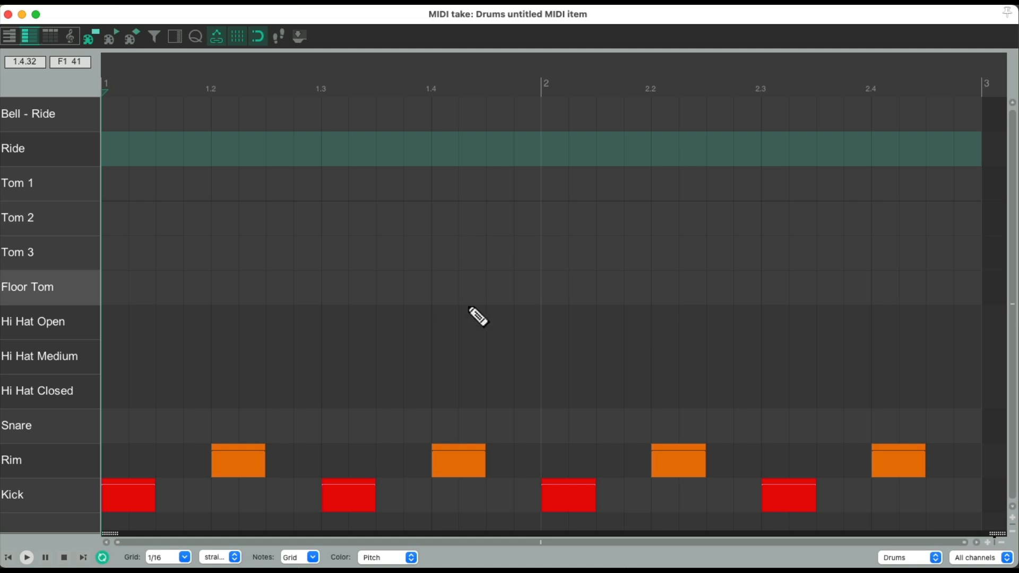
mouse_move(159, 413)
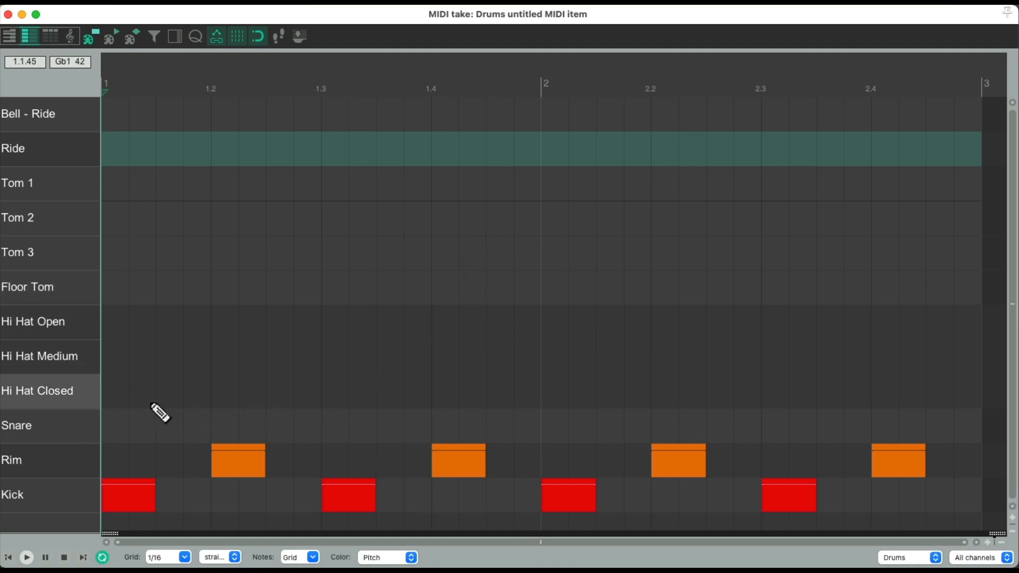
Step: Change the grid from 1/16 to 1/4 for the closed hi-hat row
left_click(191, 557)
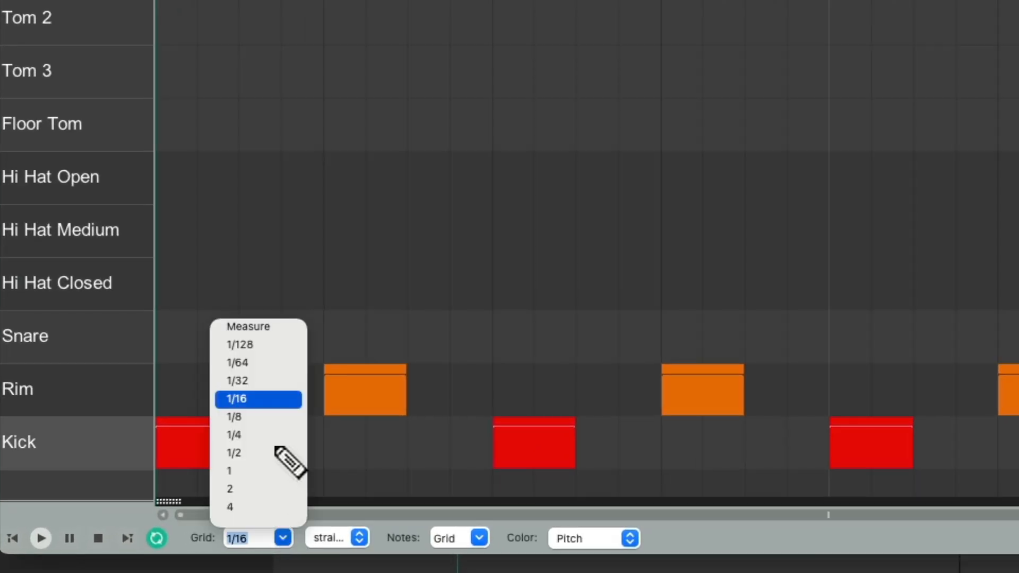
left_click(234, 435)
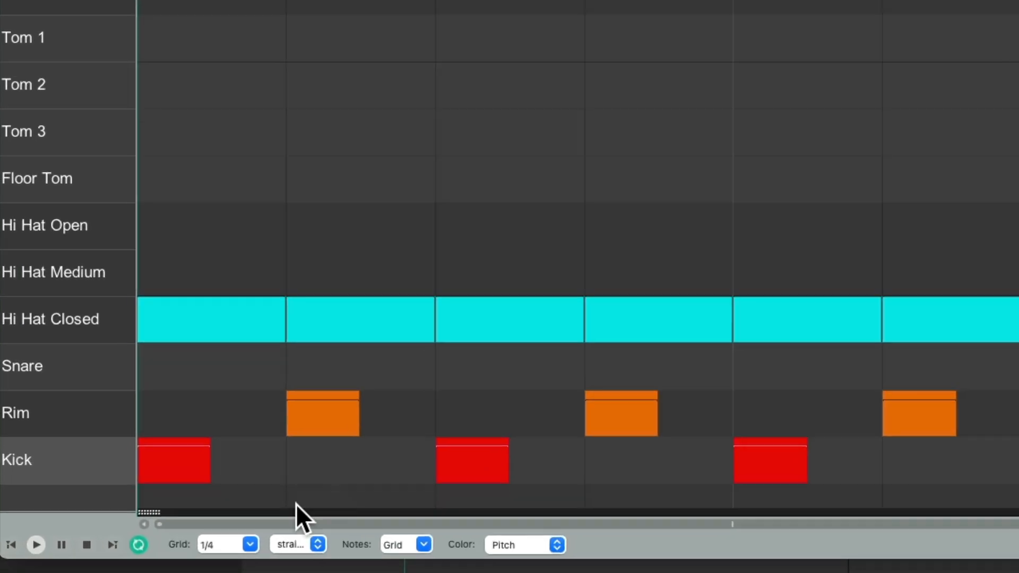
left_click(227, 545)
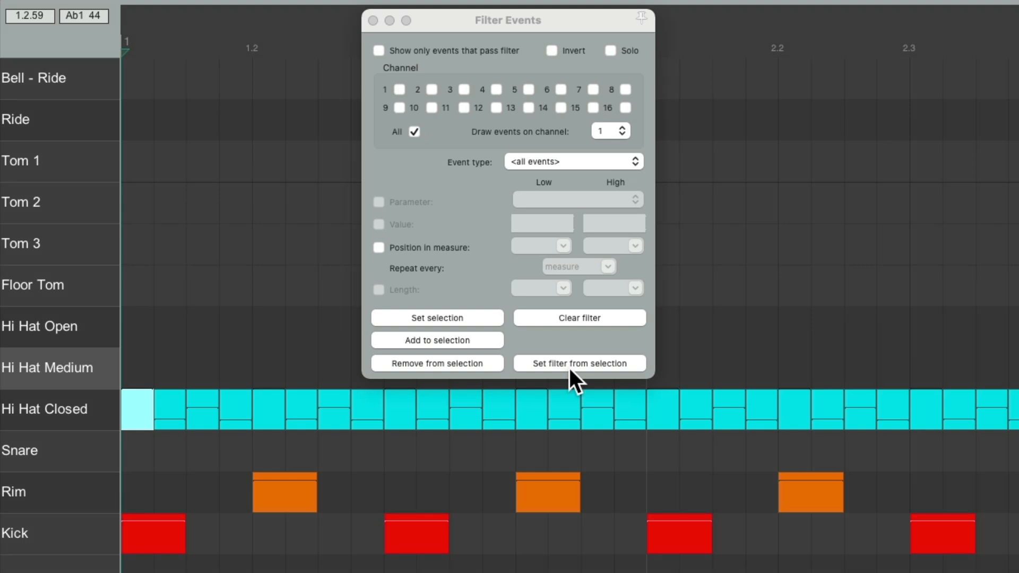
Step: Load the 125-velocity downbeat hi-hat into the filter, repeating every 1/4
left_click(578, 362)
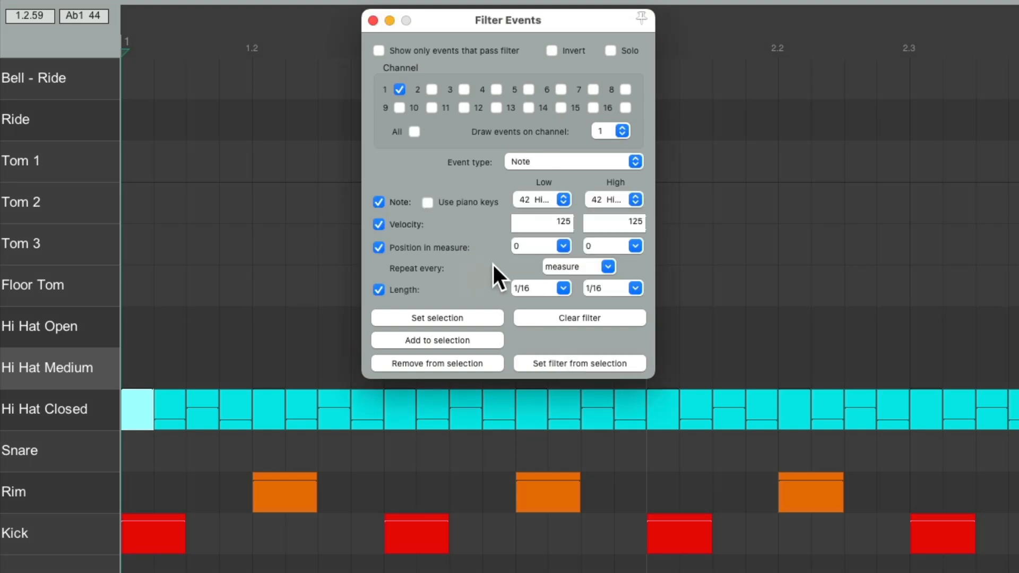
left_click(608, 267)
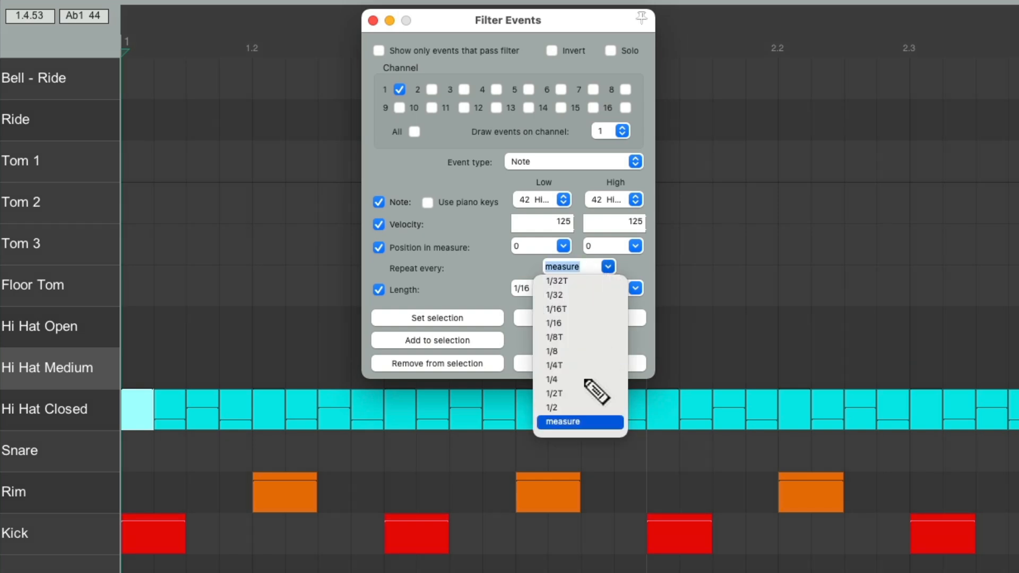
left_click(551, 379)
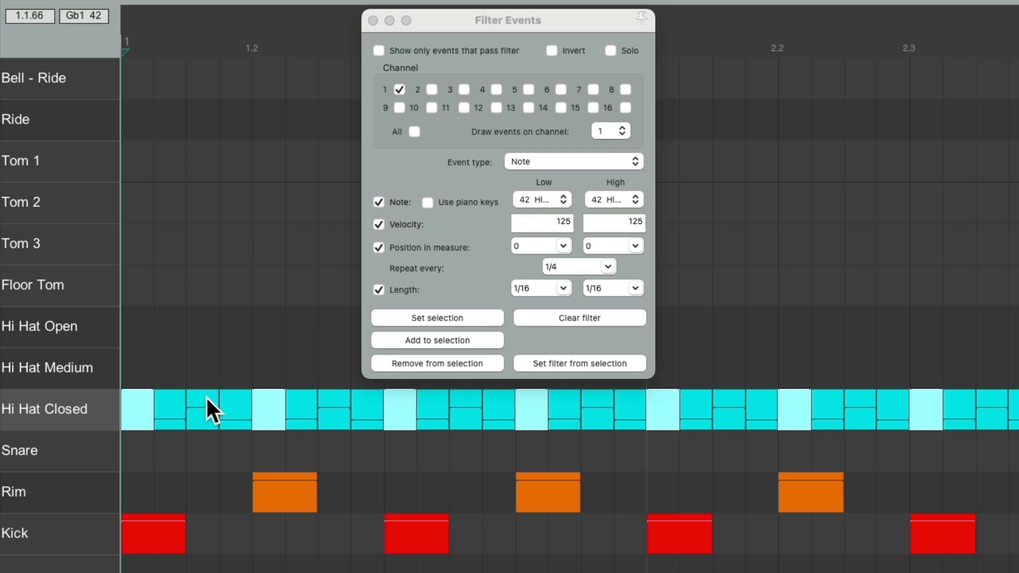
Step: Load the velocity-28 hi-hat note into the filter, repeating every quarter note
left_click(578, 363)
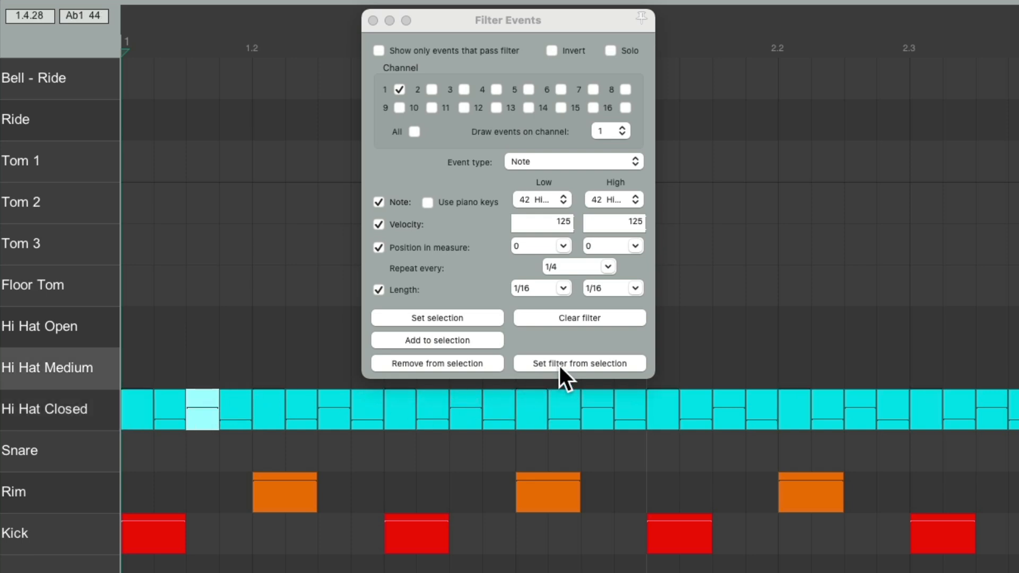
left_click(578, 362)
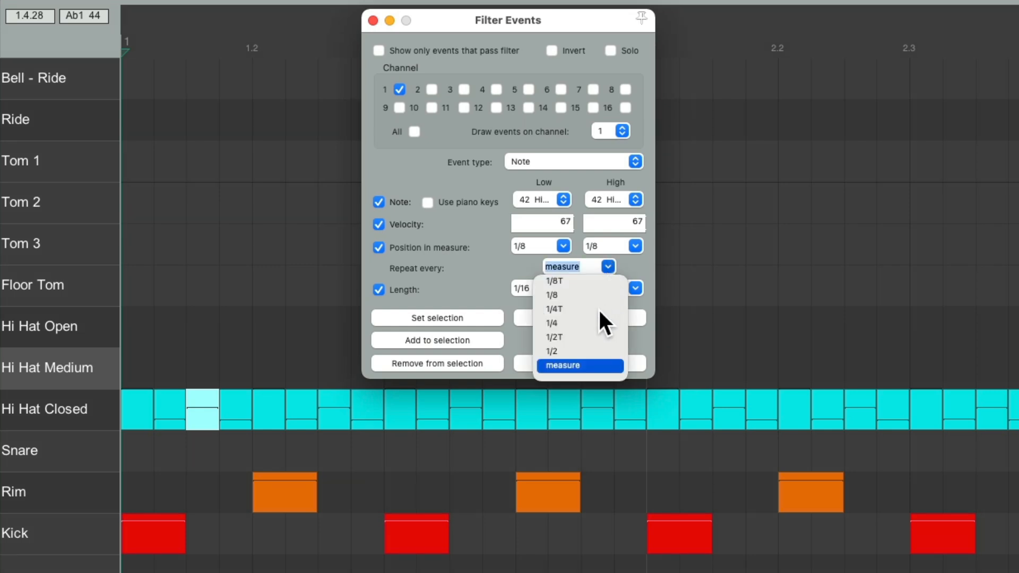
left_click(552, 323)
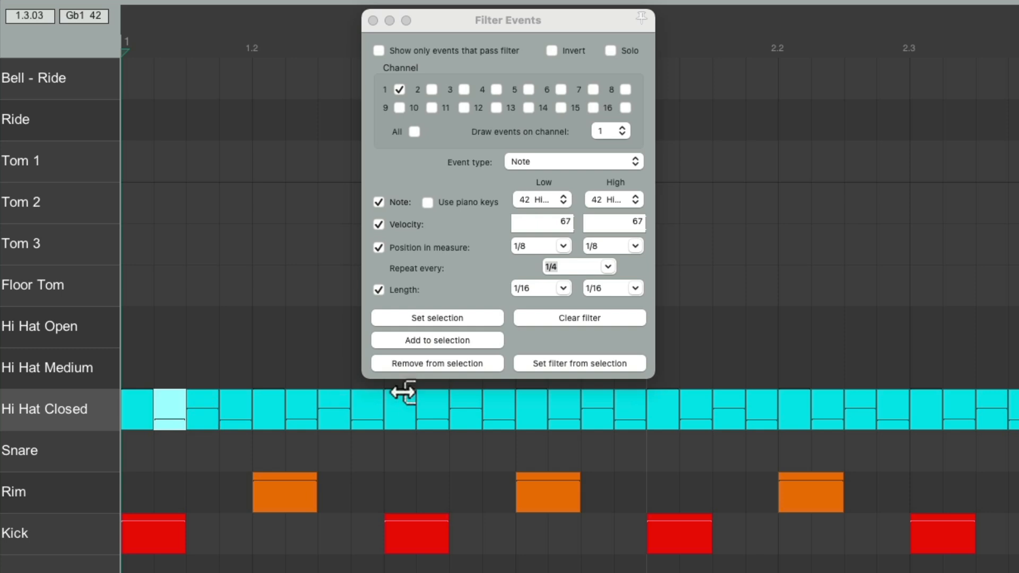
left_click(607, 266)
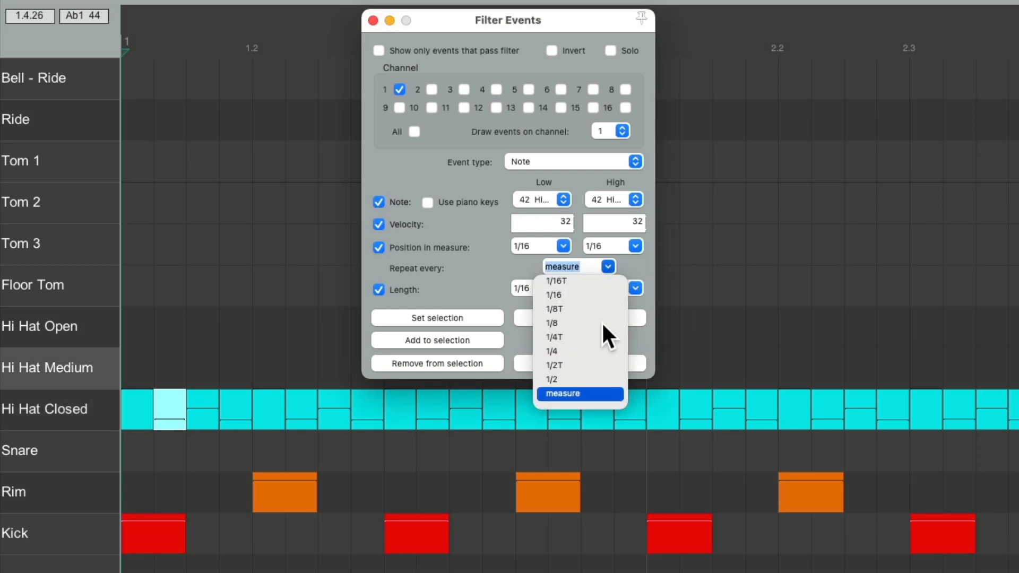
left_click(553, 336)
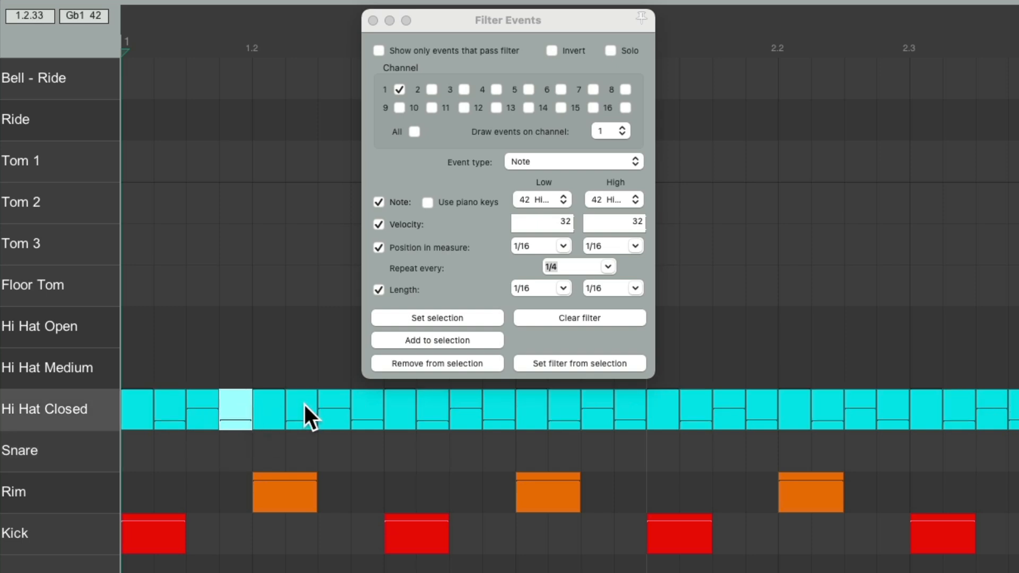
left_click(608, 267)
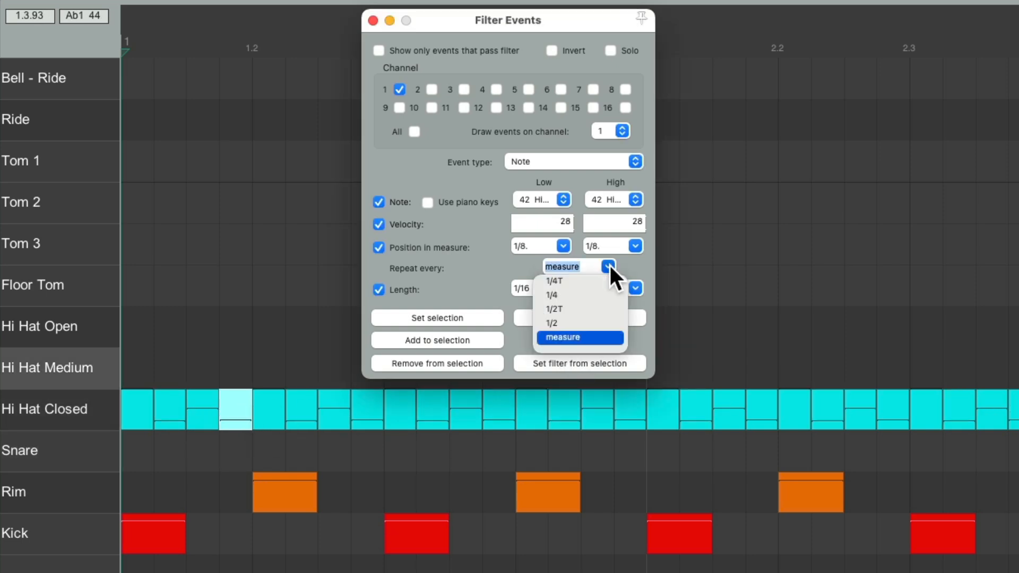
left_click(550, 295)
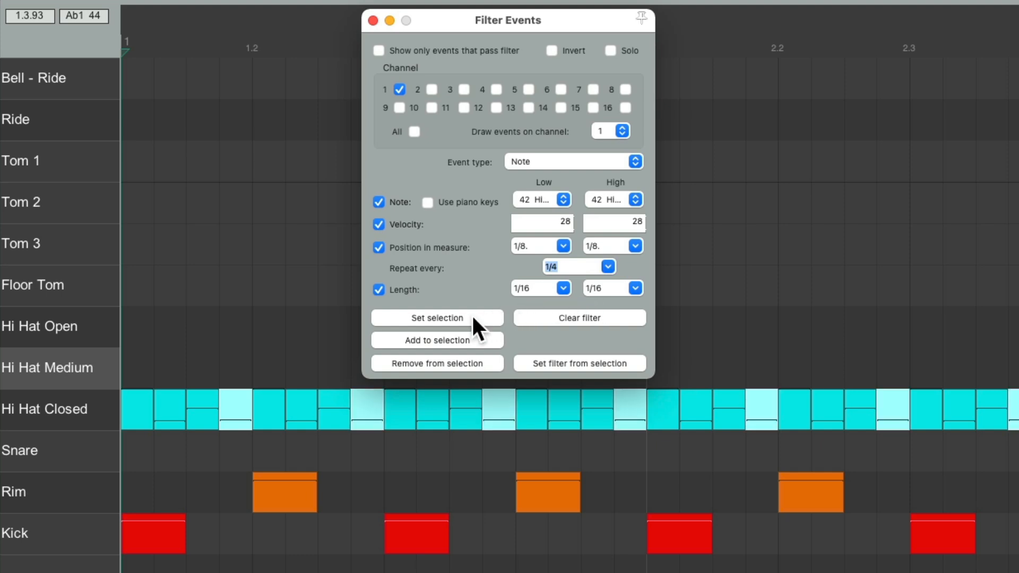